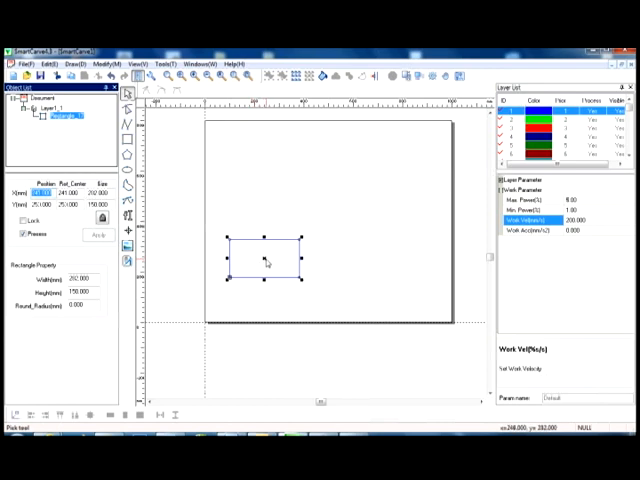
pyautogui.moveTo(263, 260)
pyautogui.write('0')
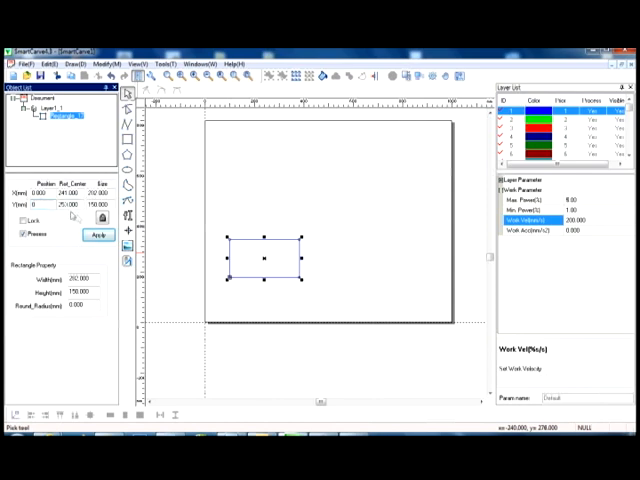
# - Apply position X 0, Y 0 to the rectangle in the Object List panel
pyautogui.click(97, 235)
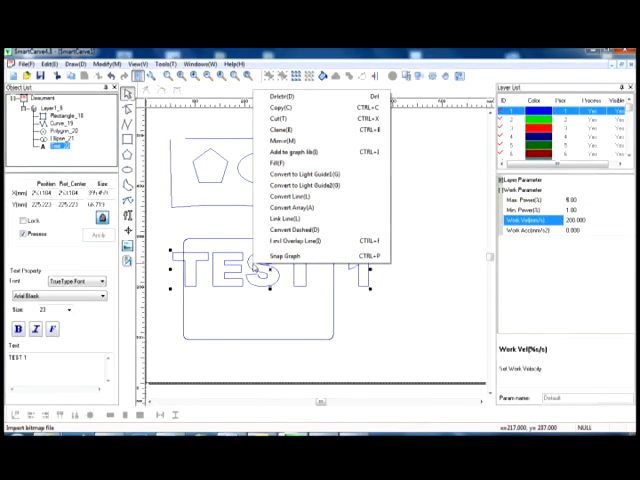
pyautogui.moveTo(285, 165)
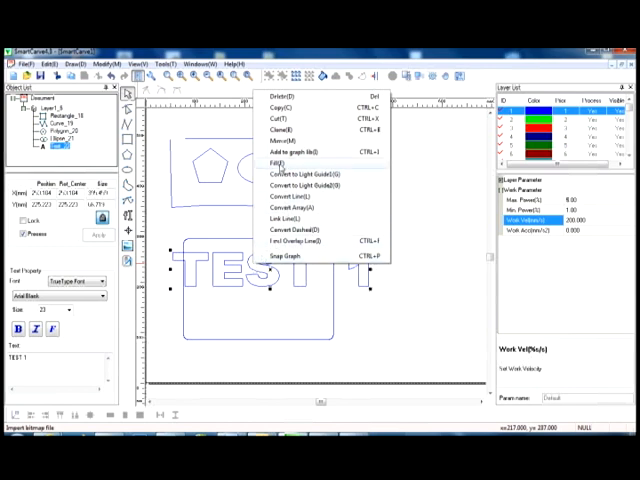
# - Hatch-fill the TEST 1 text using X-Double direction lines
pyautogui.click(267, 163)
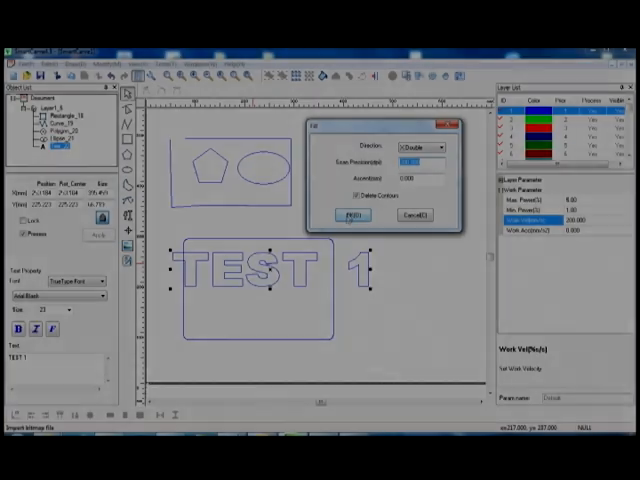
pyautogui.click(349, 214)
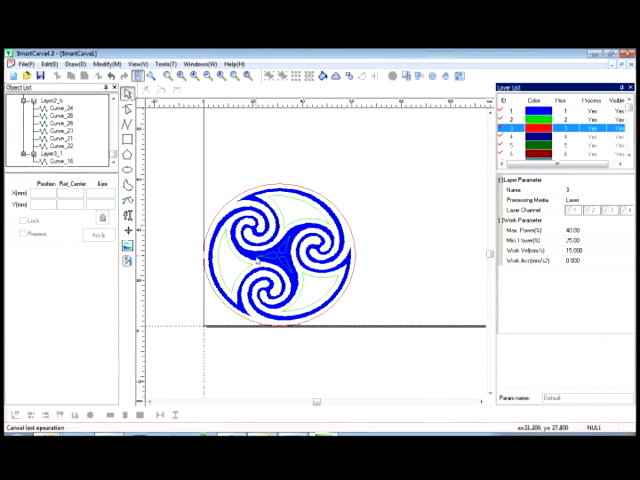
# - Set layer 3 to Max Power 40, Min Power 25 and Work Velocity 15
pyautogui.click(520, 113)
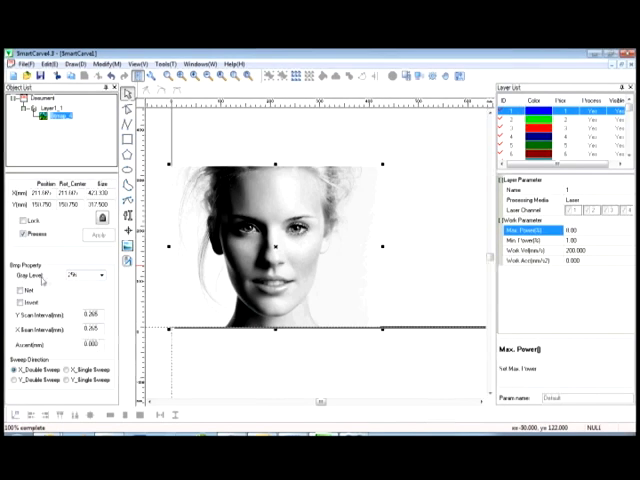
# - Choose a Gray Level in Bmp Property and apply dithering to the portrait
pyautogui.click(100, 272)
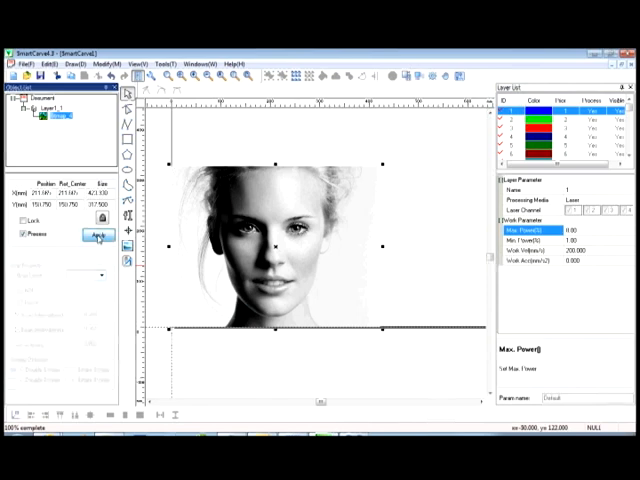
pyautogui.click(88, 237)
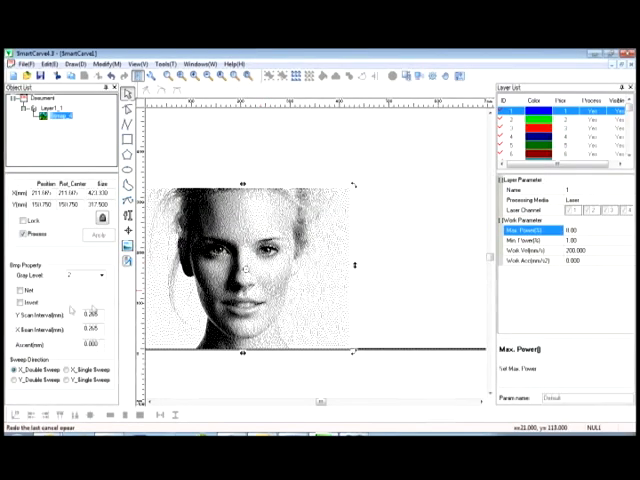
pyautogui.click(20, 299)
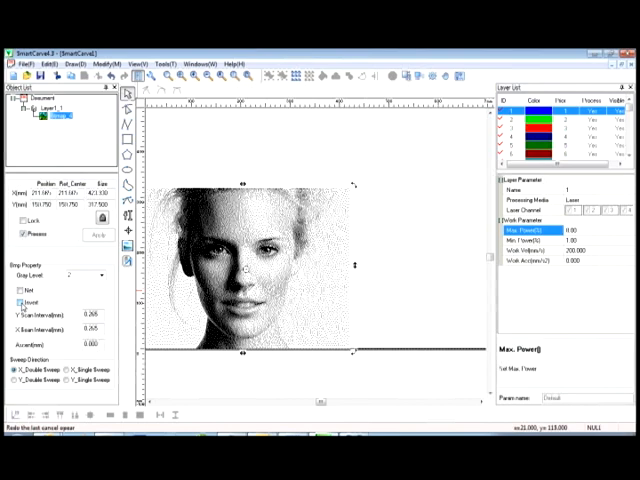